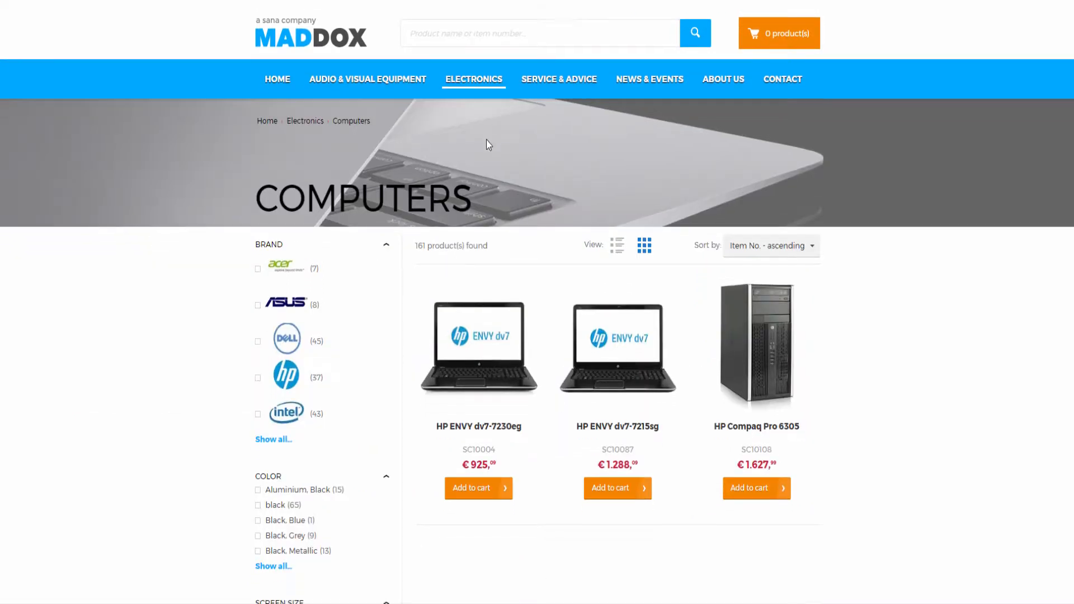
# - Leave the Sana store and open a blank Item Master Data window via Modules > Inventory
pyautogui.scroll(-3)
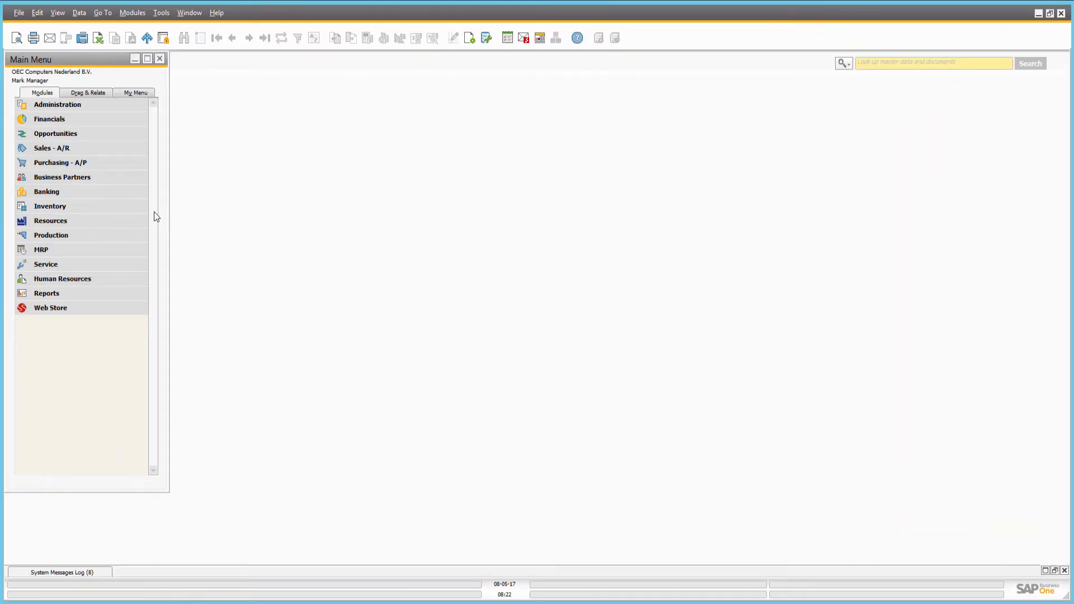
pyautogui.click(49, 206)
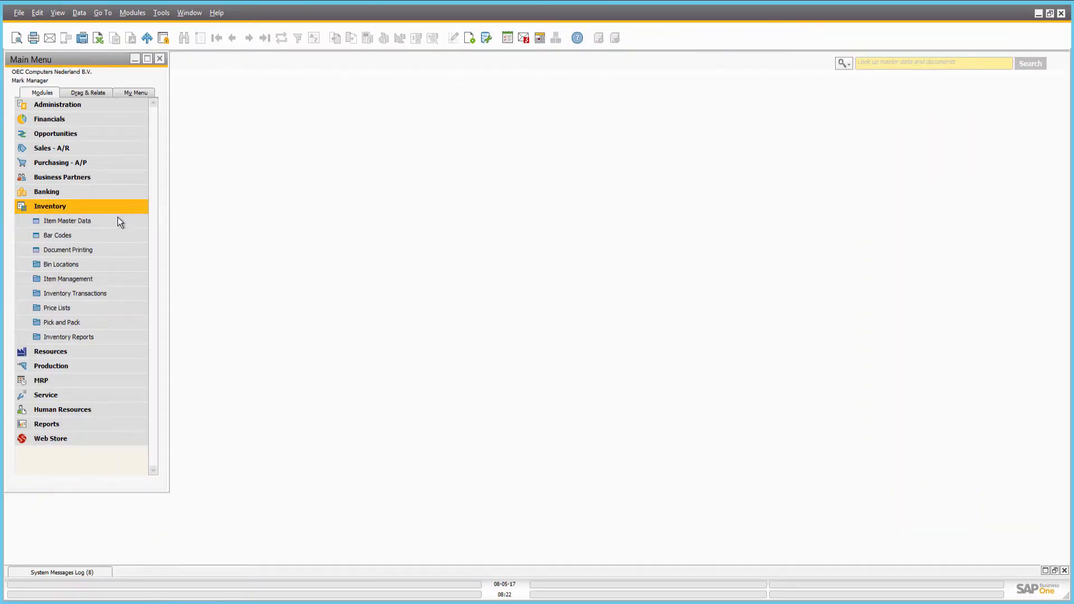
pyautogui.click(67, 221)
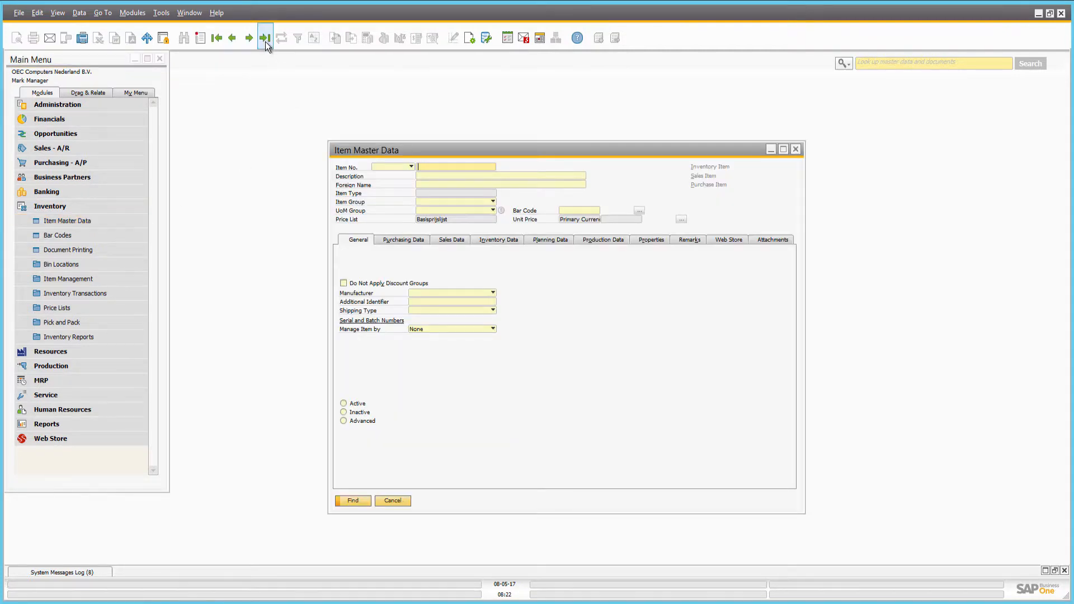
# - Load the last item record, Tablet PC 64GB White, and view its Web Store settings
pyautogui.click(264, 38)
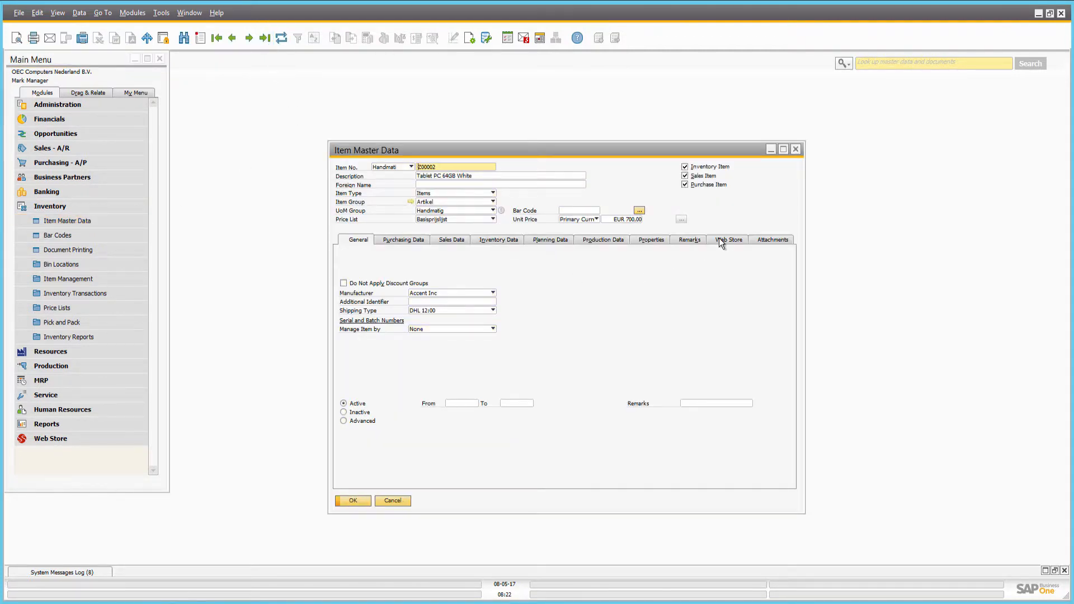
pyautogui.click(728, 239)
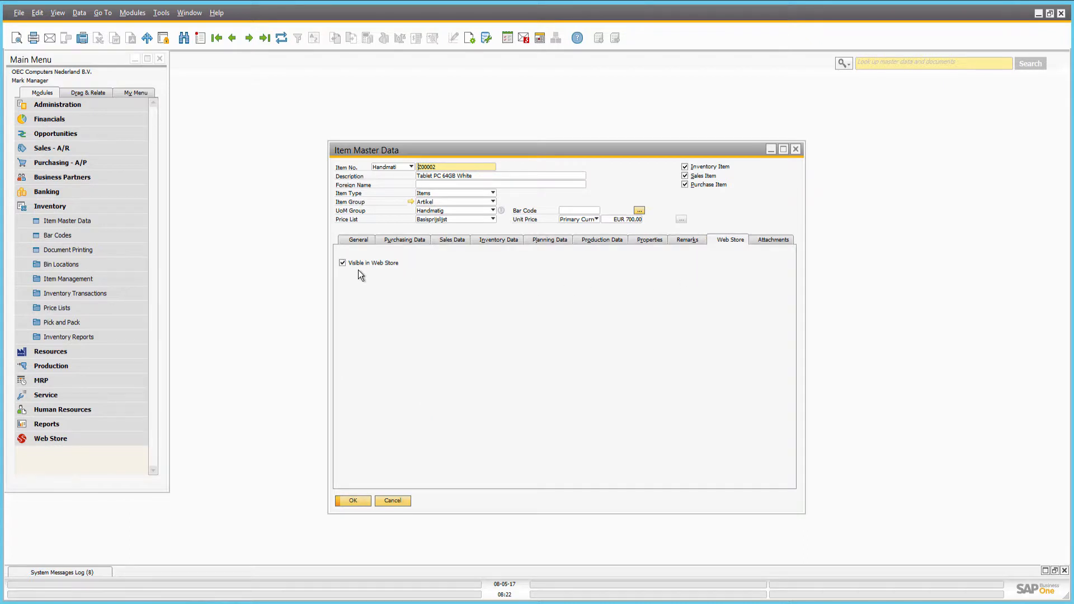
pyautogui.moveTo(375, 278)
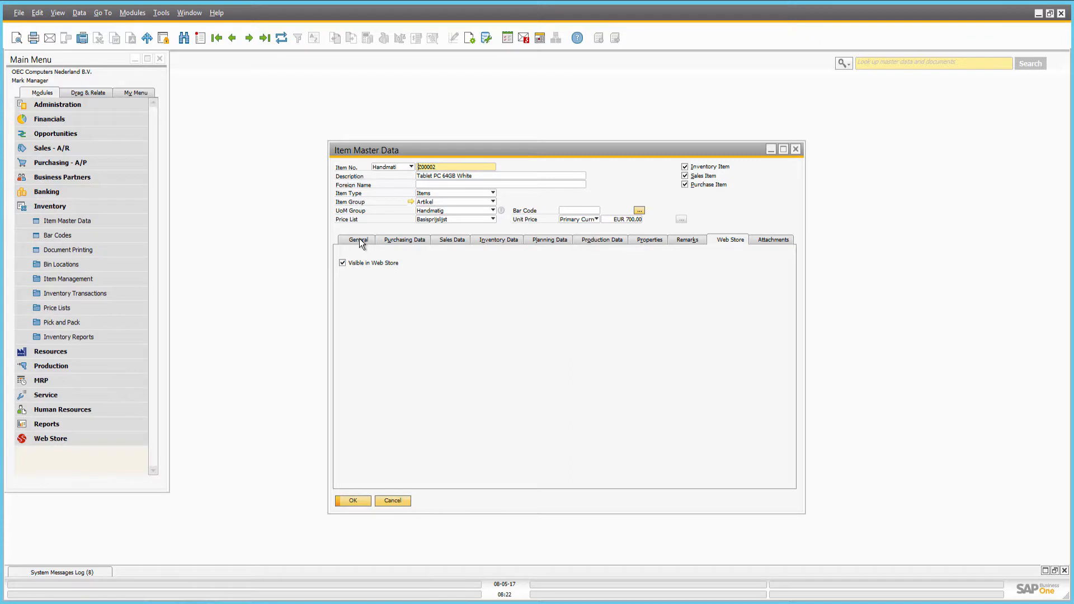
# - On the General tab, cycle the tablet's status through Inactive, Advanced, Inactive, then back to Active
pyautogui.click(358, 238)
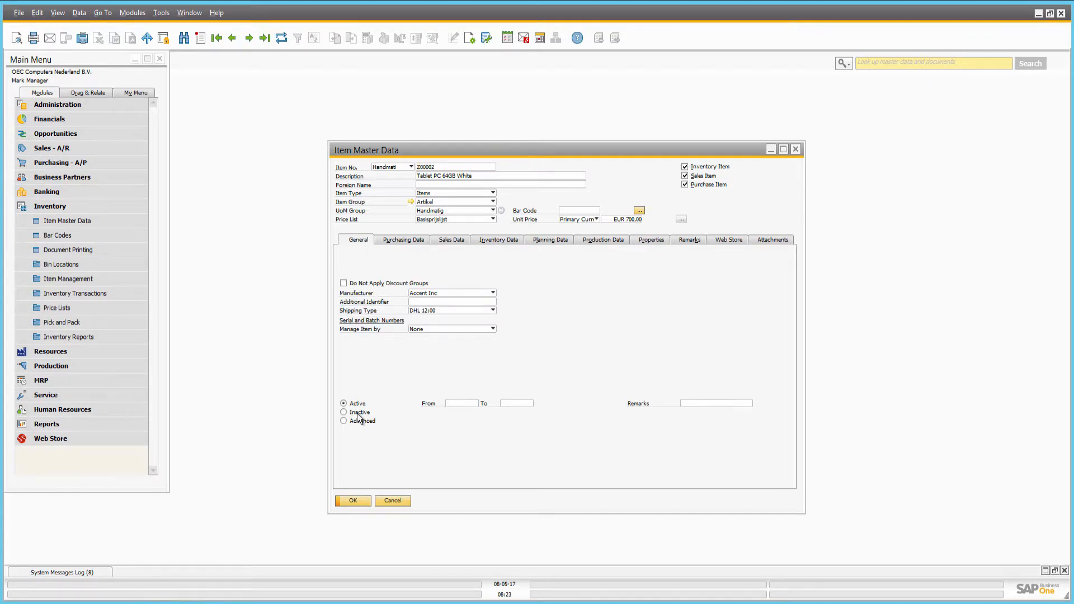
pyautogui.click(344, 411)
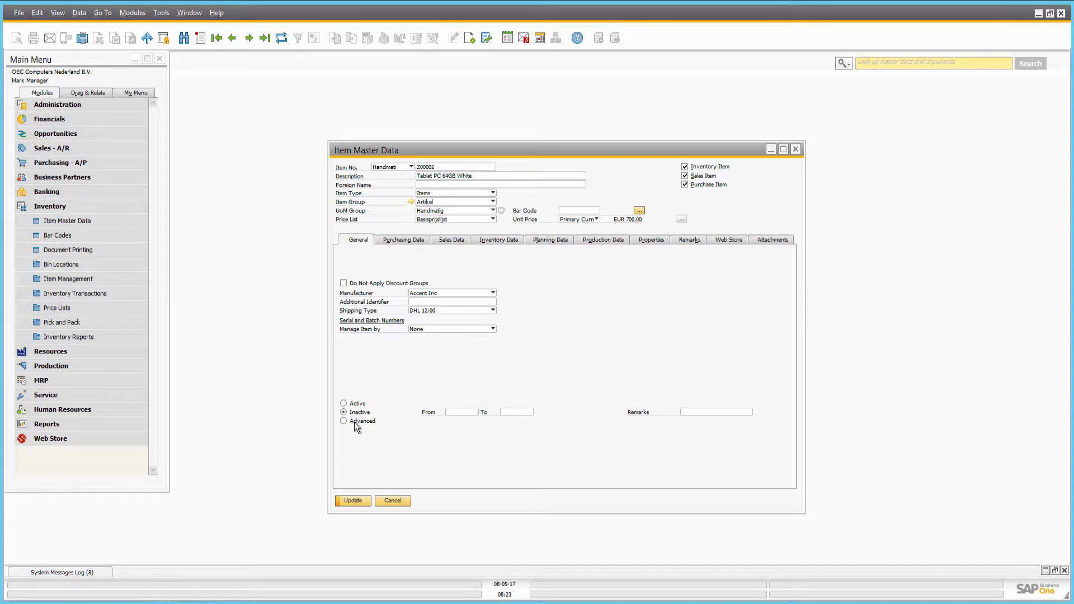
pyautogui.click(344, 421)
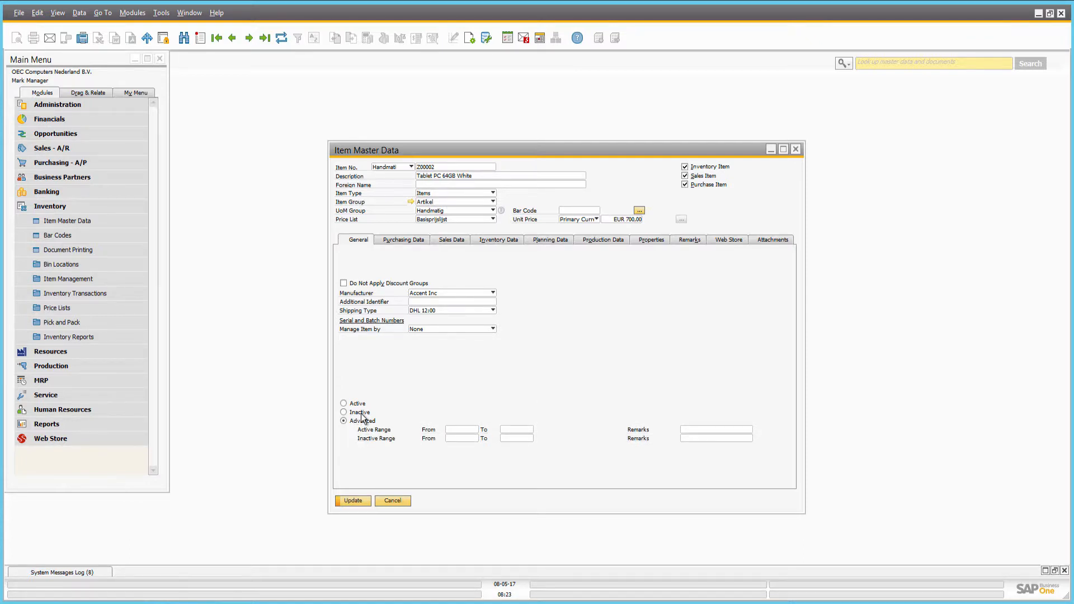
pyautogui.click(344, 412)
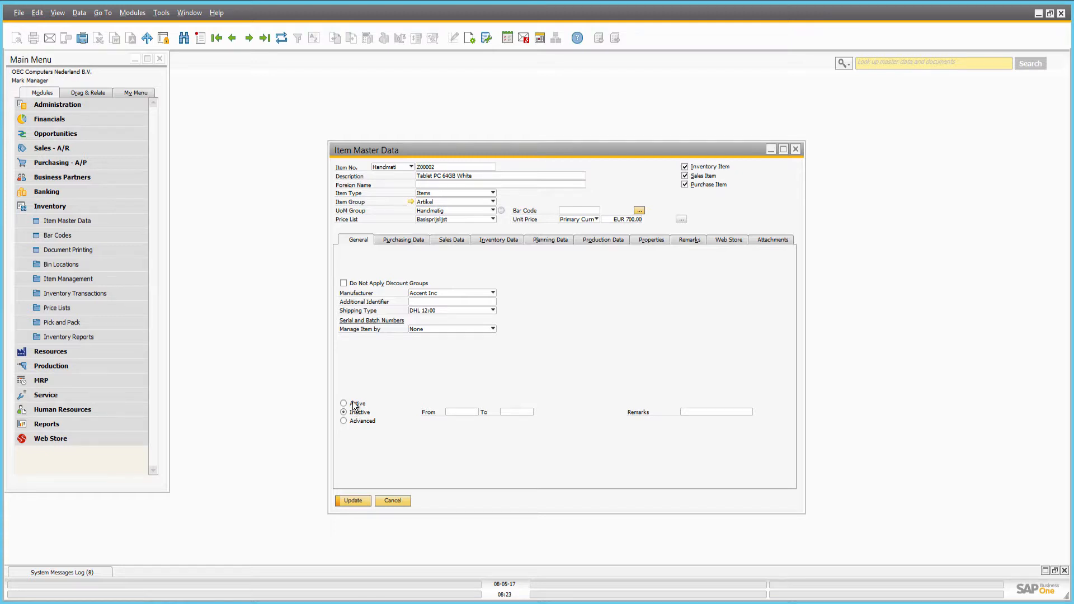
pyautogui.click(344, 403)
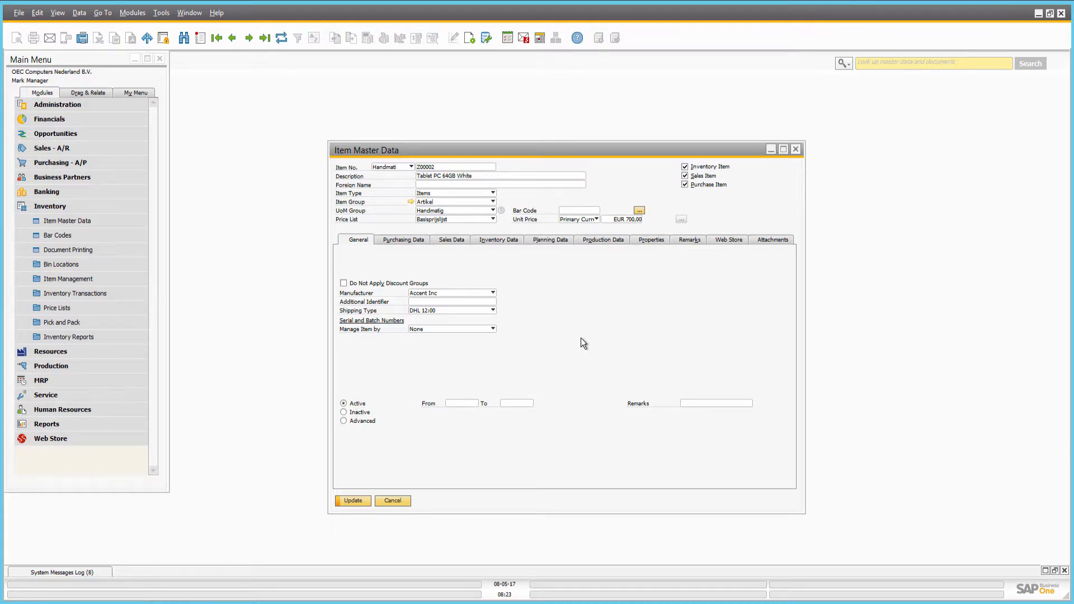
pyautogui.moveTo(450, 196)
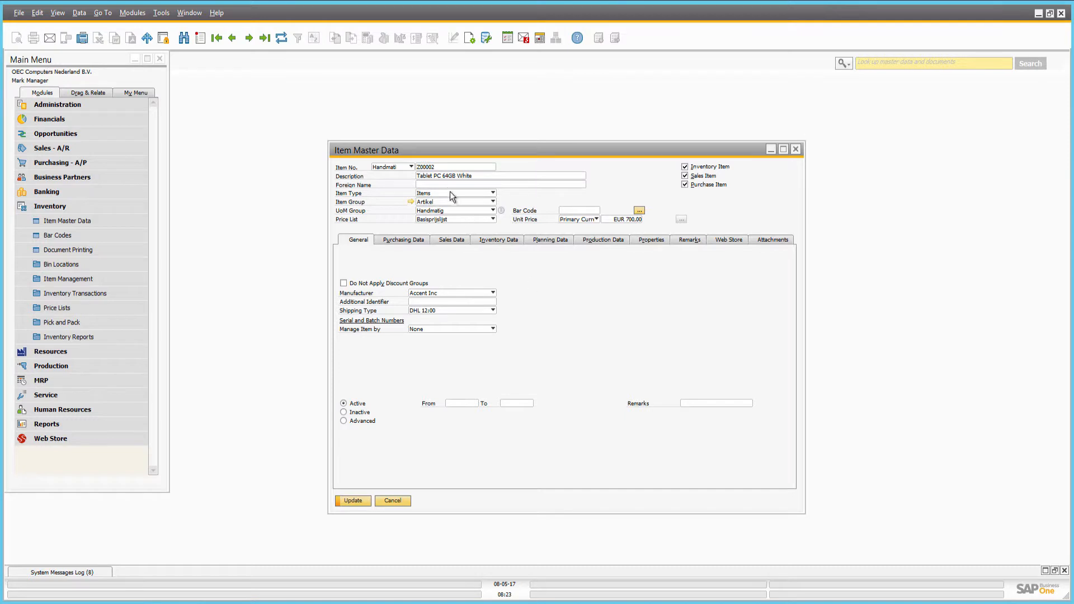
pyautogui.click(500, 184)
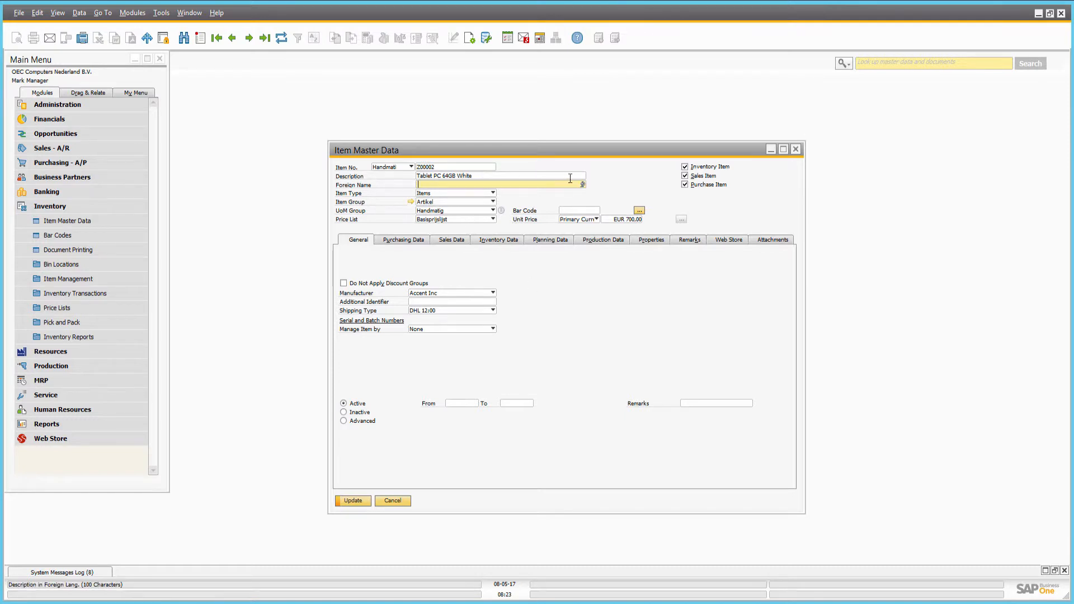
pyautogui.click(582, 184)
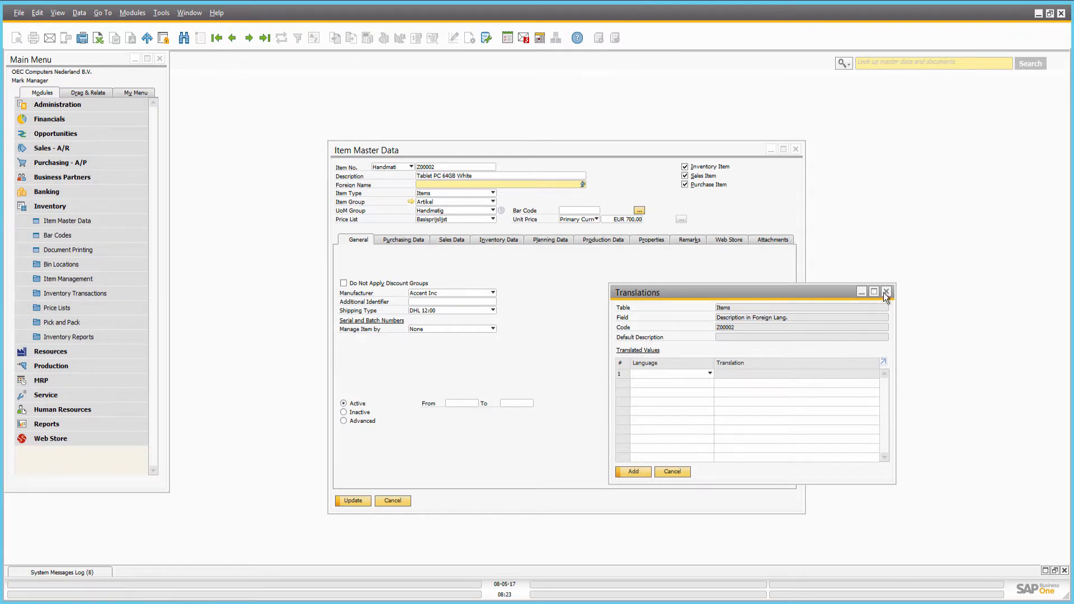
pyautogui.click(886, 290)
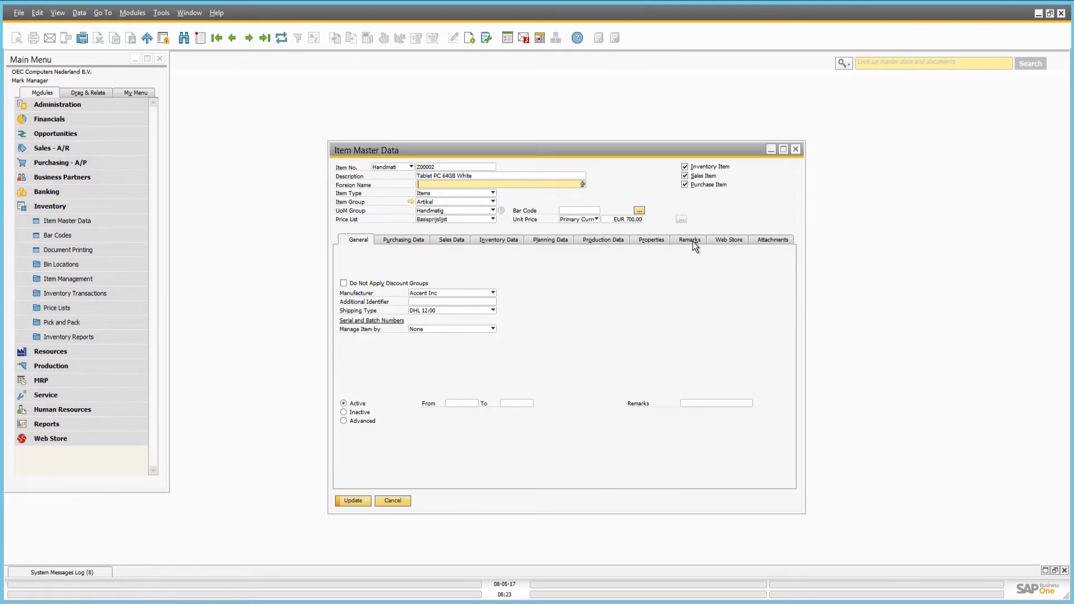
# - Show the Tablet PC 64GB White's empty Remarks tab
pyautogui.click(689, 239)
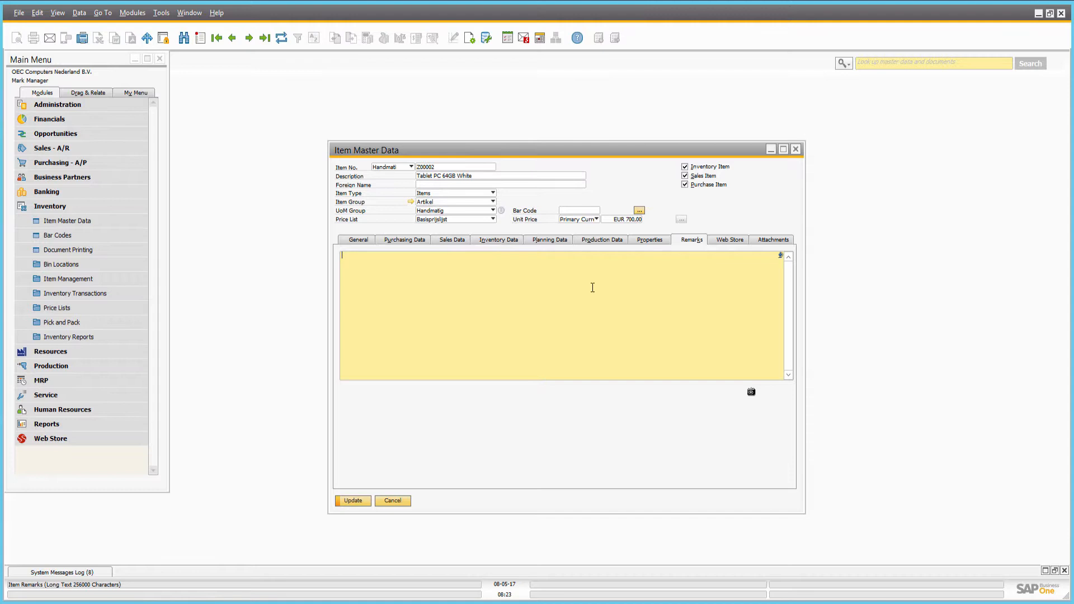
pyautogui.moveTo(632, 291)
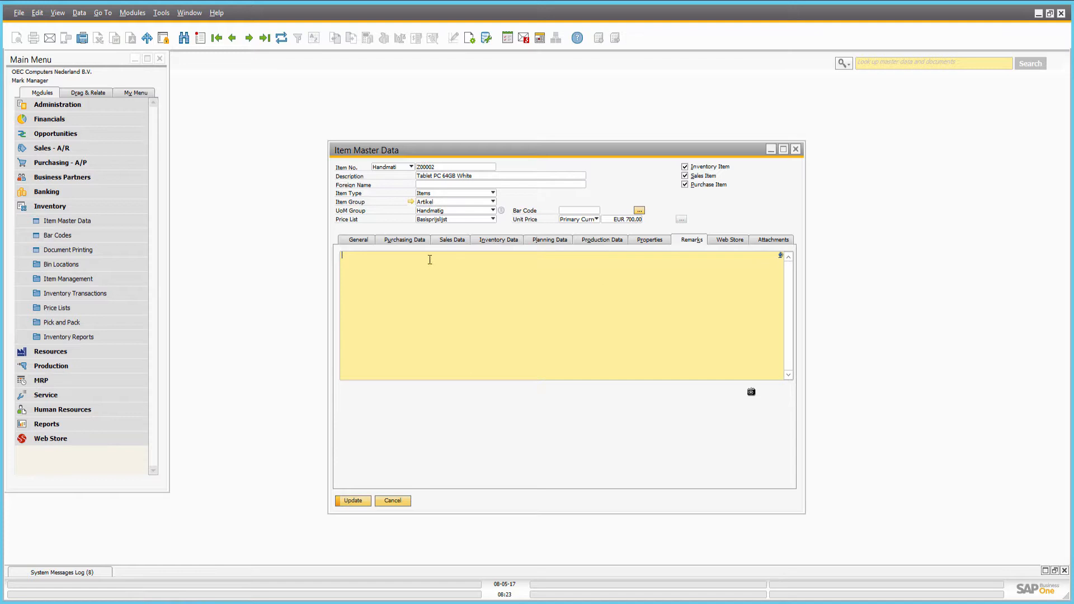
pyautogui.click(357, 239)
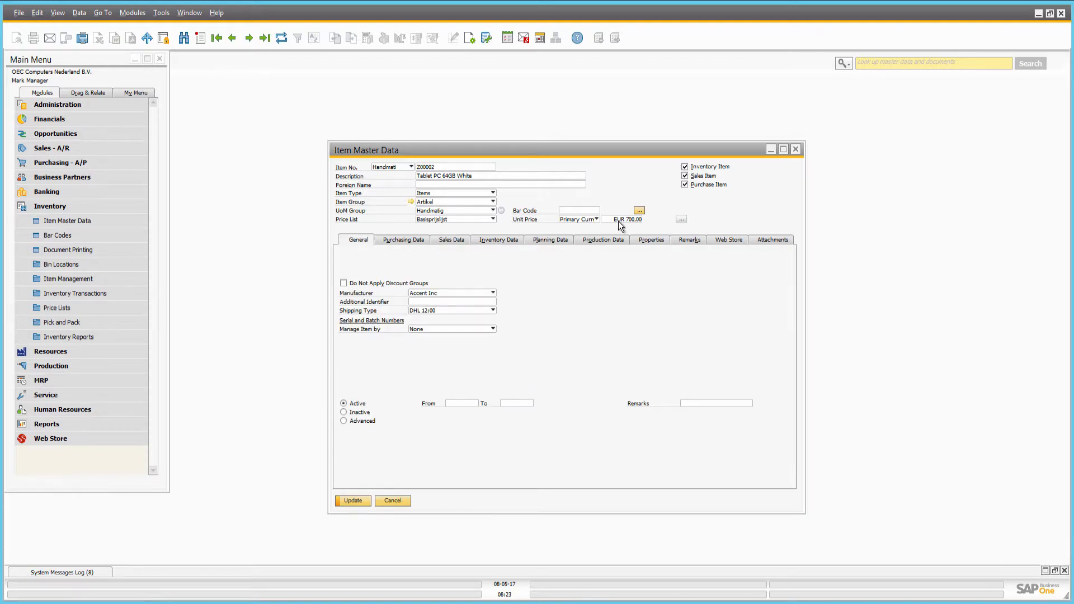
pyautogui.click(623, 219)
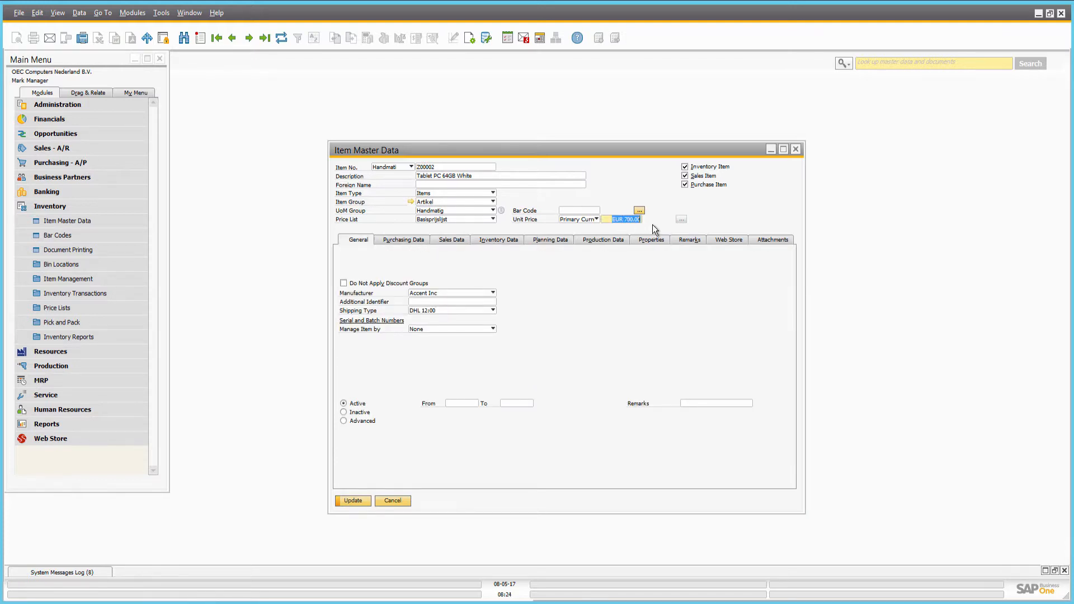
pyautogui.moveTo(409, 231)
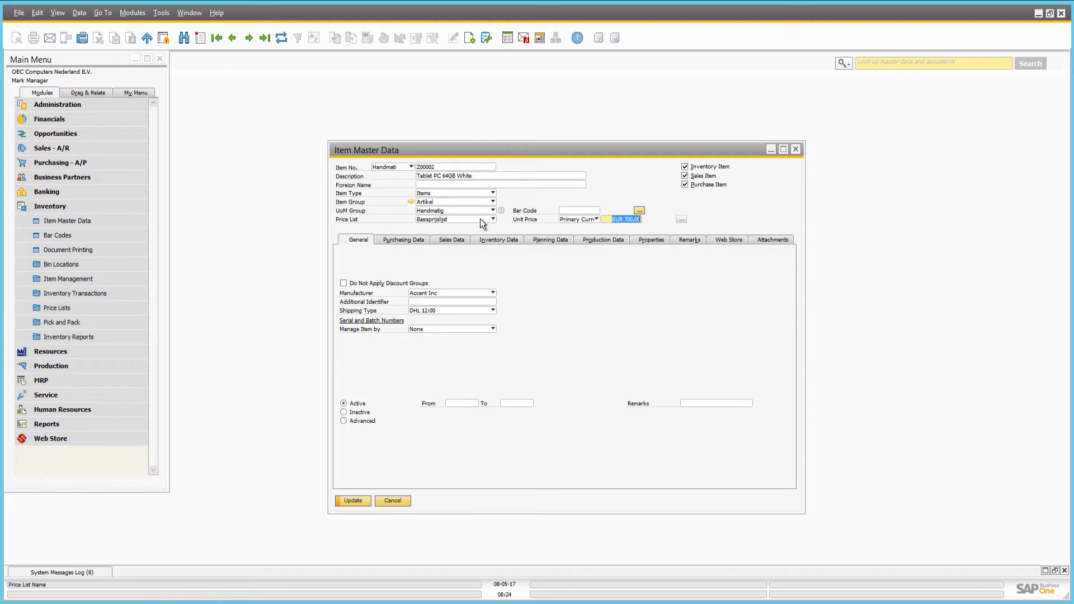
pyautogui.click(491, 220)
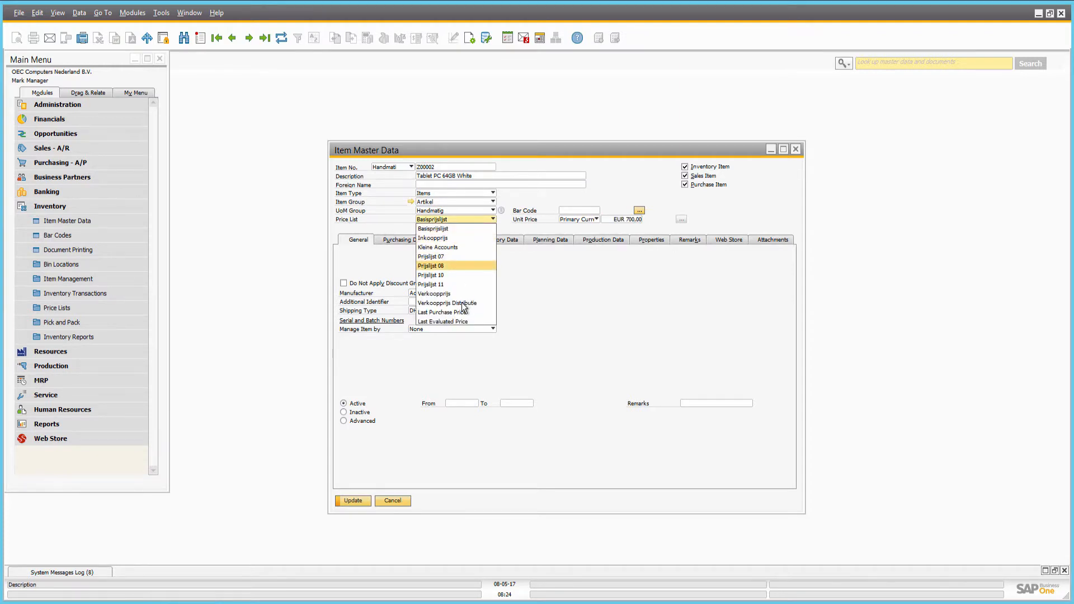
pyautogui.moveTo(442, 321)
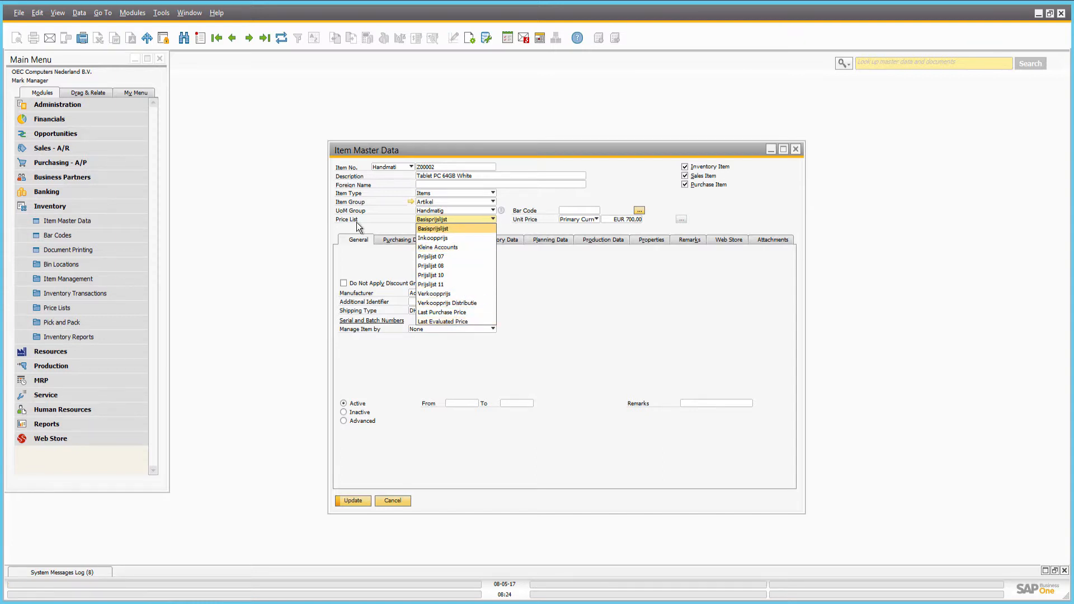
pyautogui.click(433, 229)
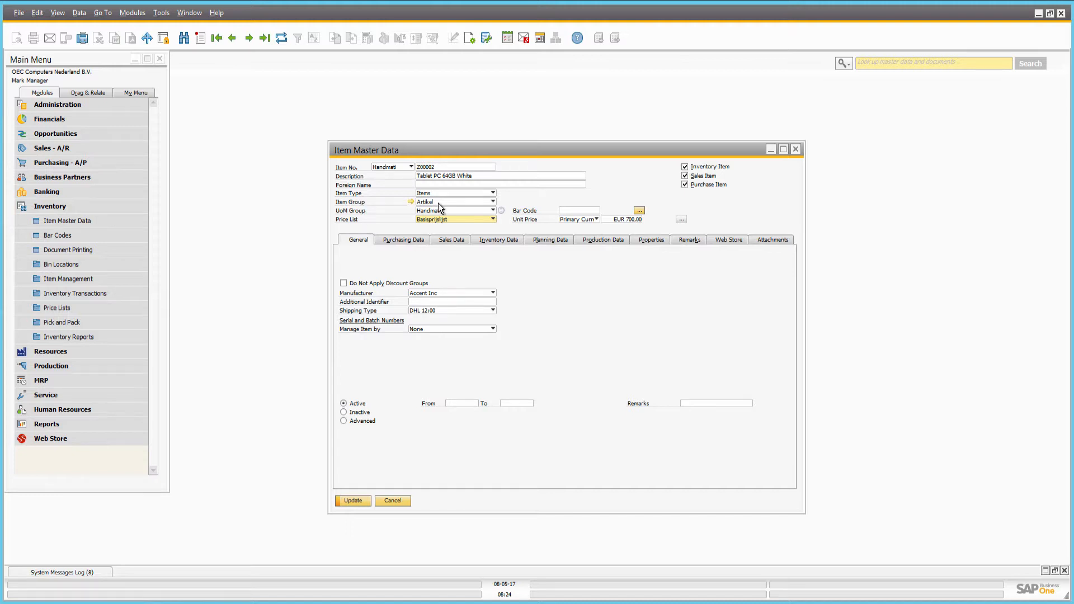
pyautogui.click(491, 201)
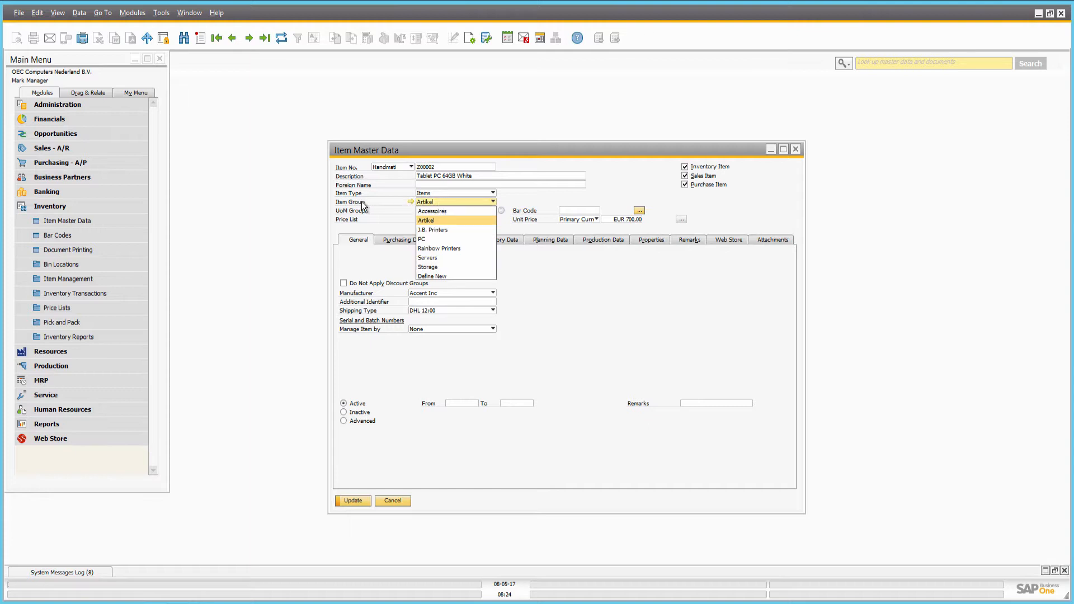
pyautogui.click(425, 220)
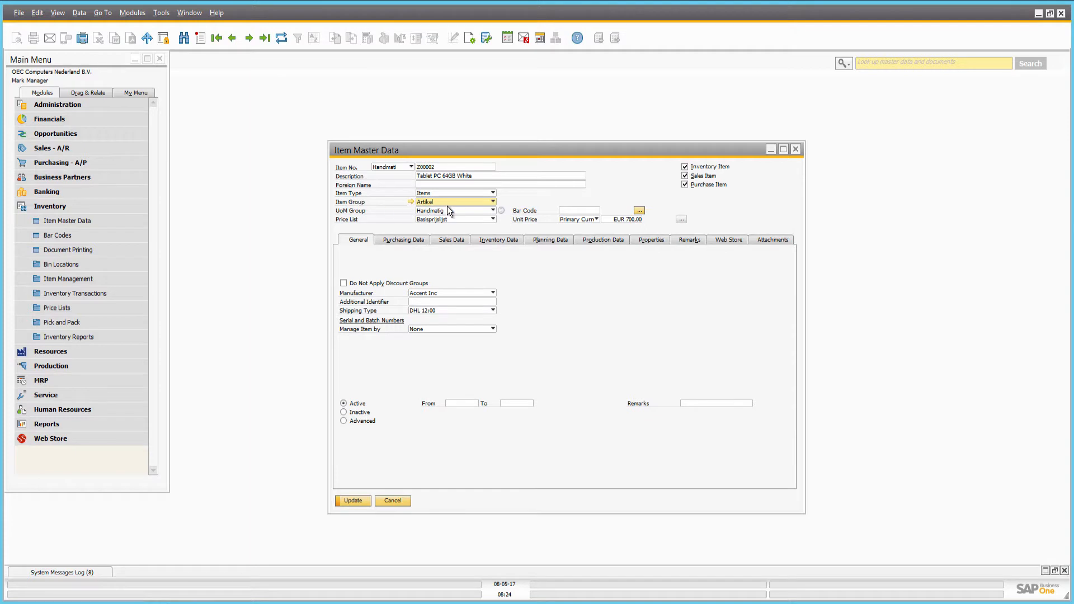
pyautogui.click(492, 201)
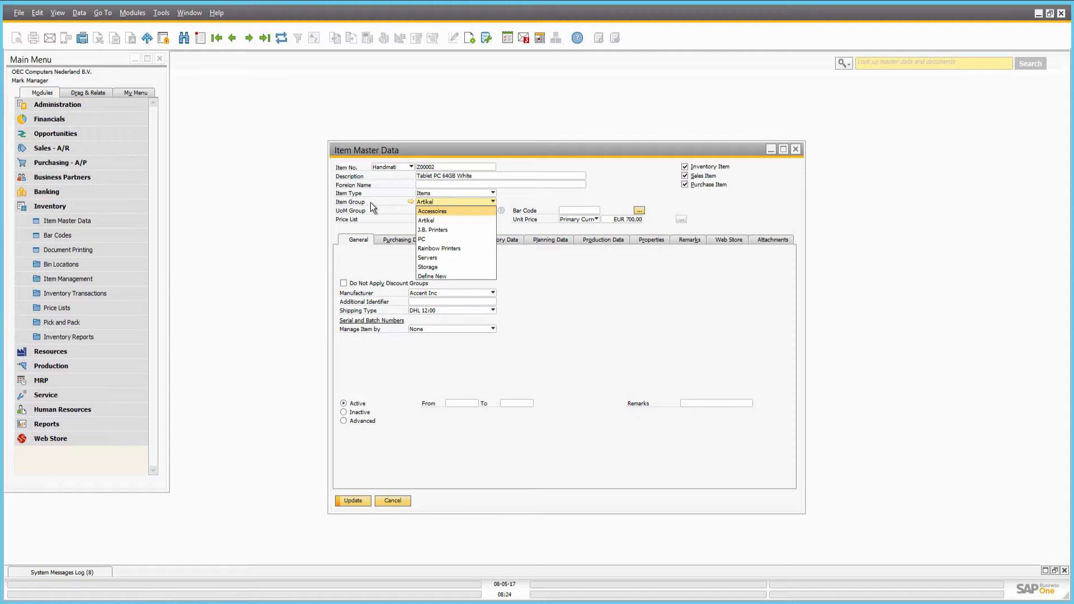
pyautogui.click(424, 201)
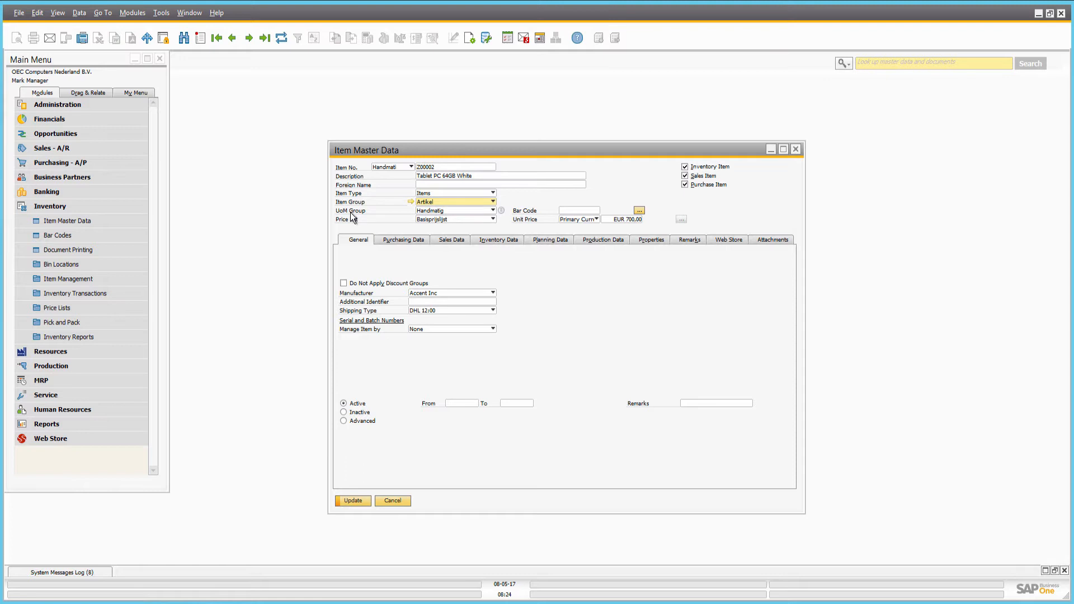
# - Set the tablet's UoM Group to Media and close Item Master Data
pyautogui.click(491, 210)
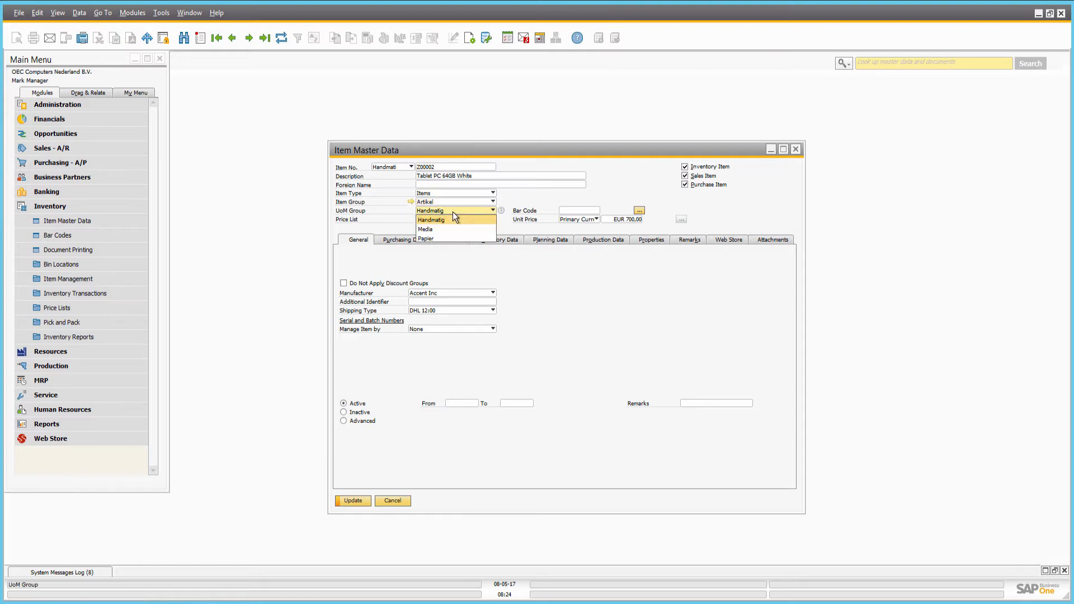
pyautogui.moveTo(438, 239)
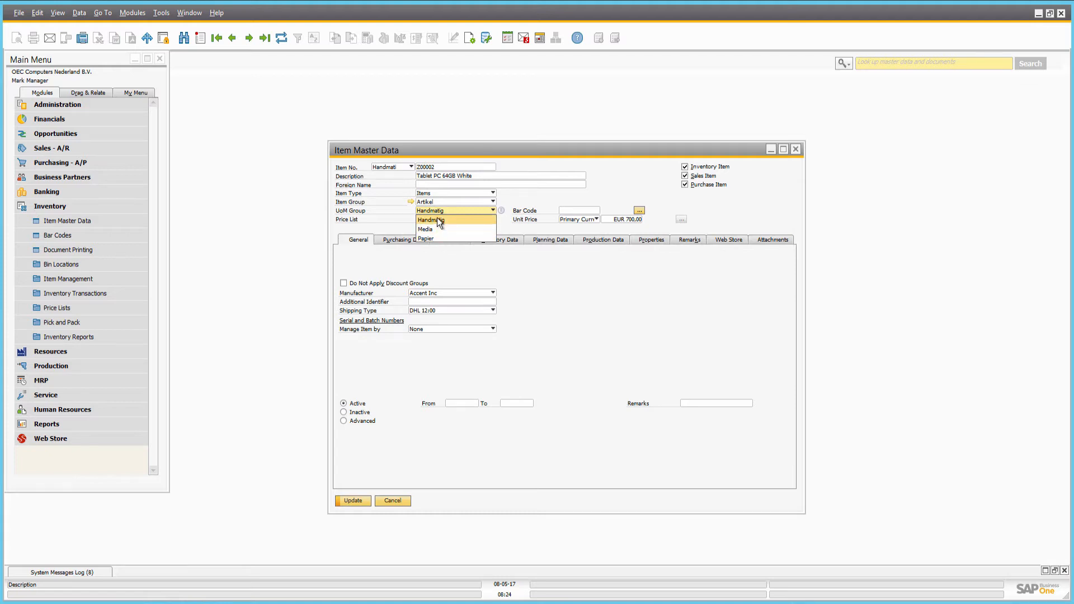
pyautogui.click(431, 211)
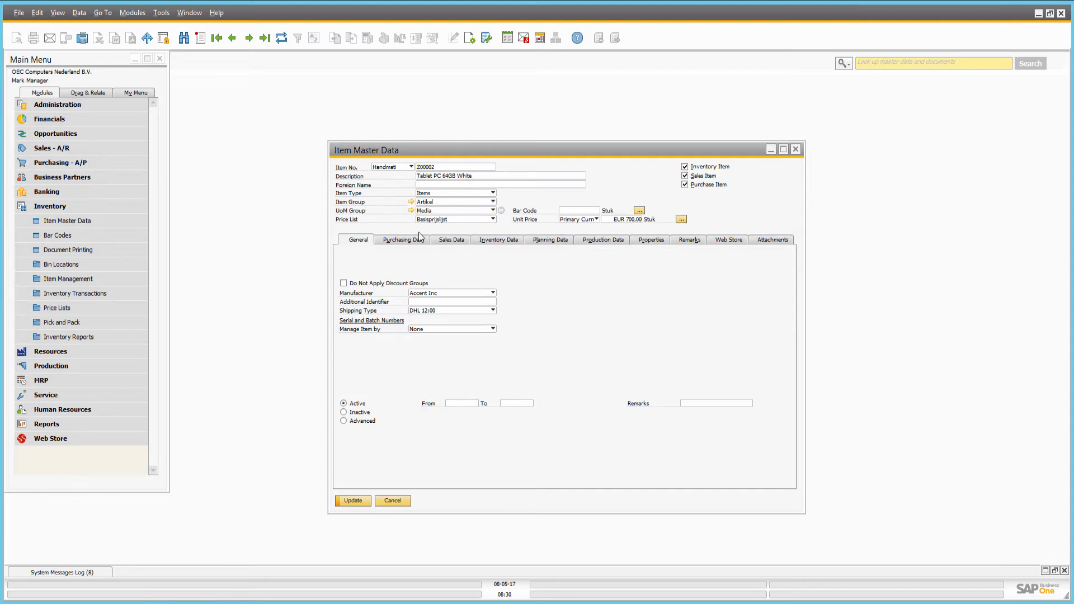
pyautogui.click(457, 239)
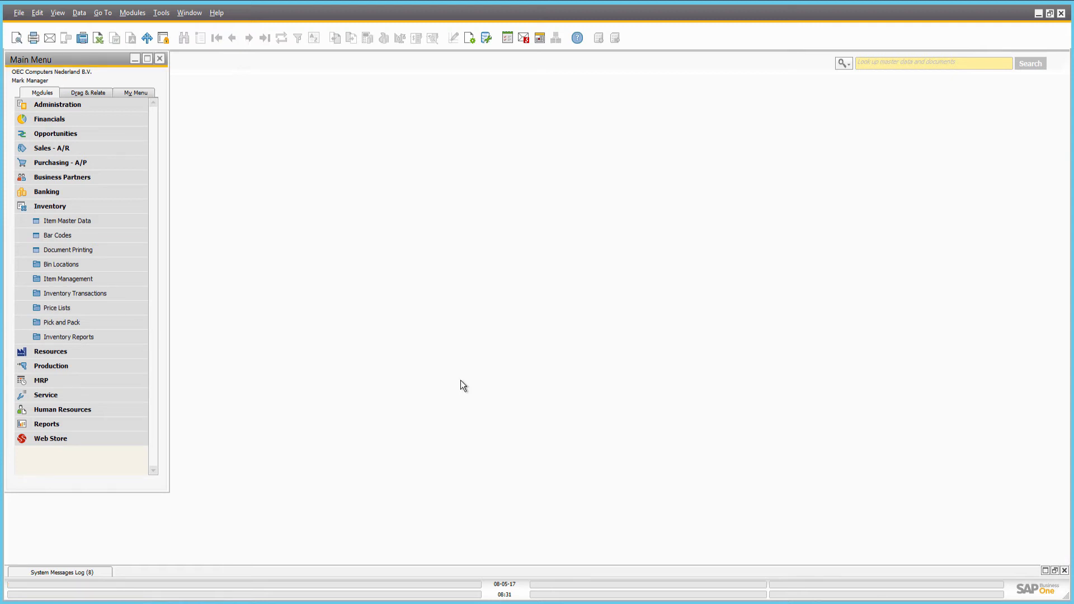
# - Open the SanaStore Catalog Overview from the Web Store module
pyautogui.click(50, 438)
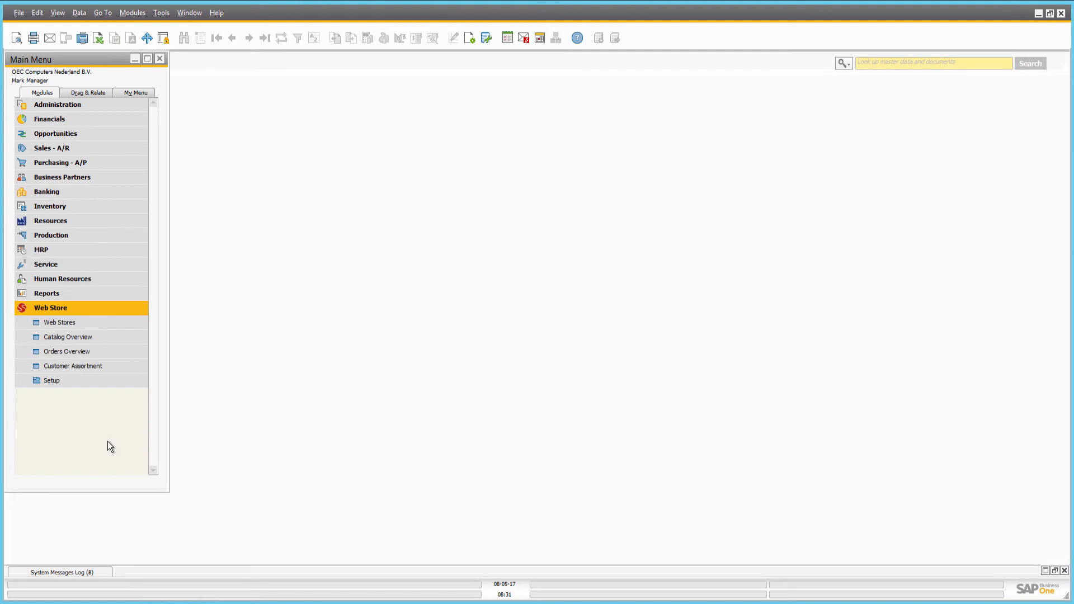
pyautogui.click(67, 336)
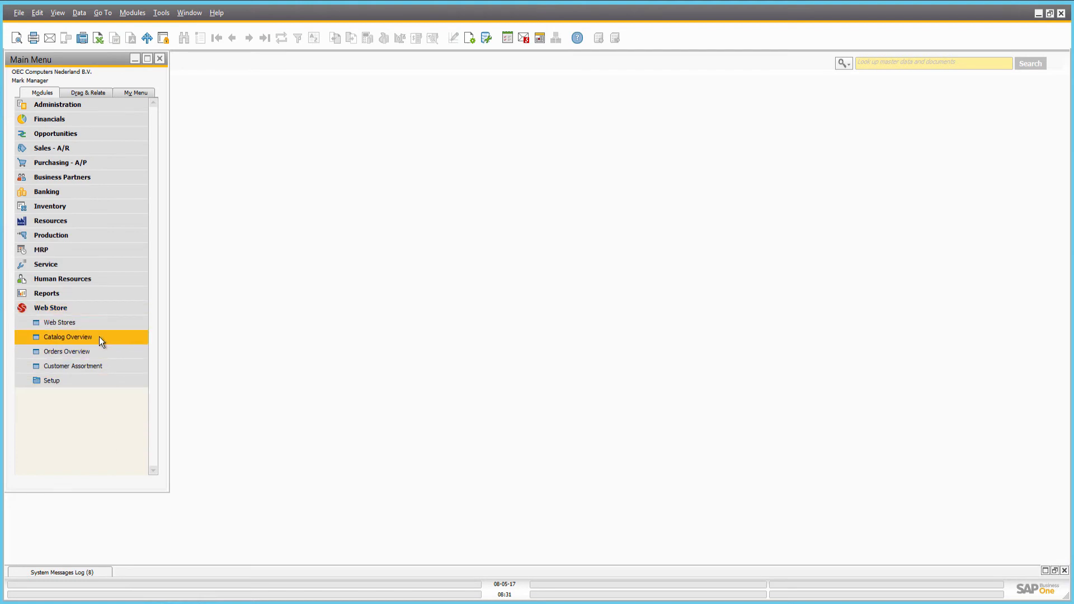
pyautogui.doubleClick(67, 336)
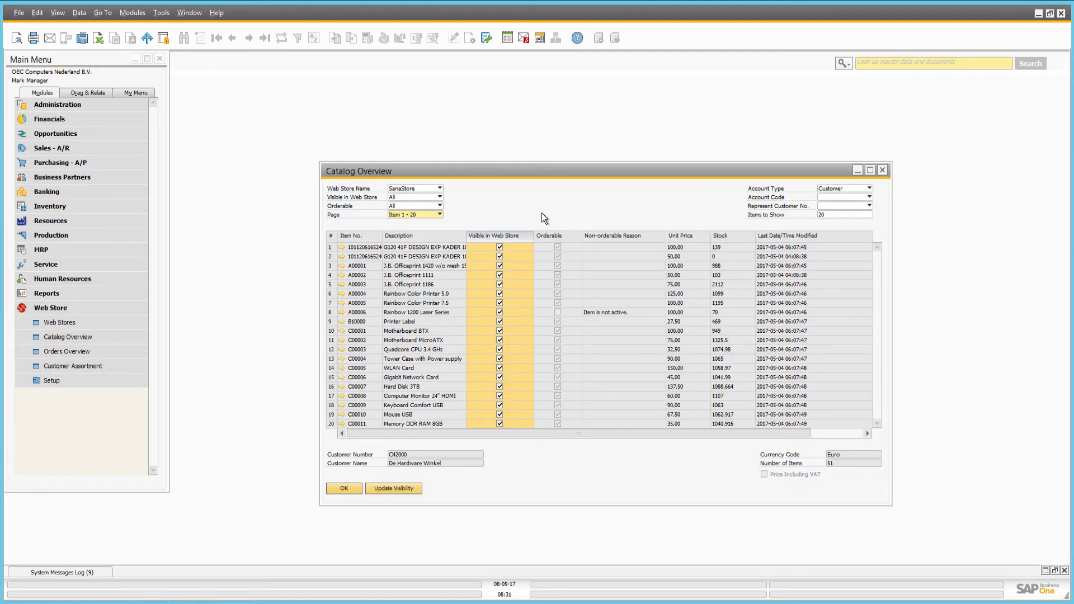